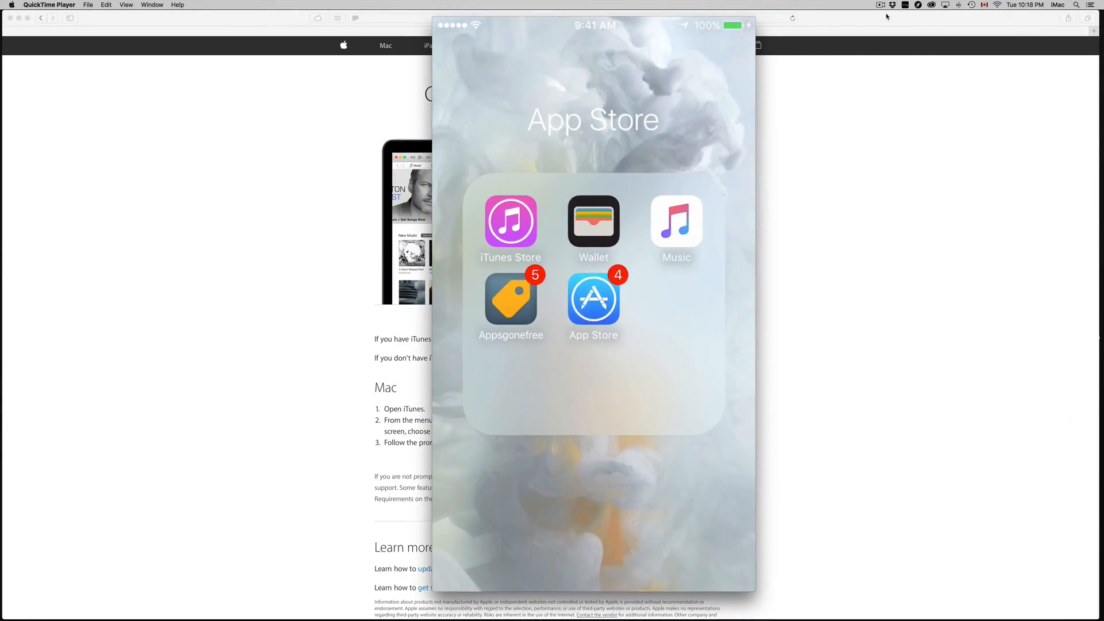
Launch App Store and scroll the Featured page down to Quick Links and the Apple ID account.
left_click(594, 306)
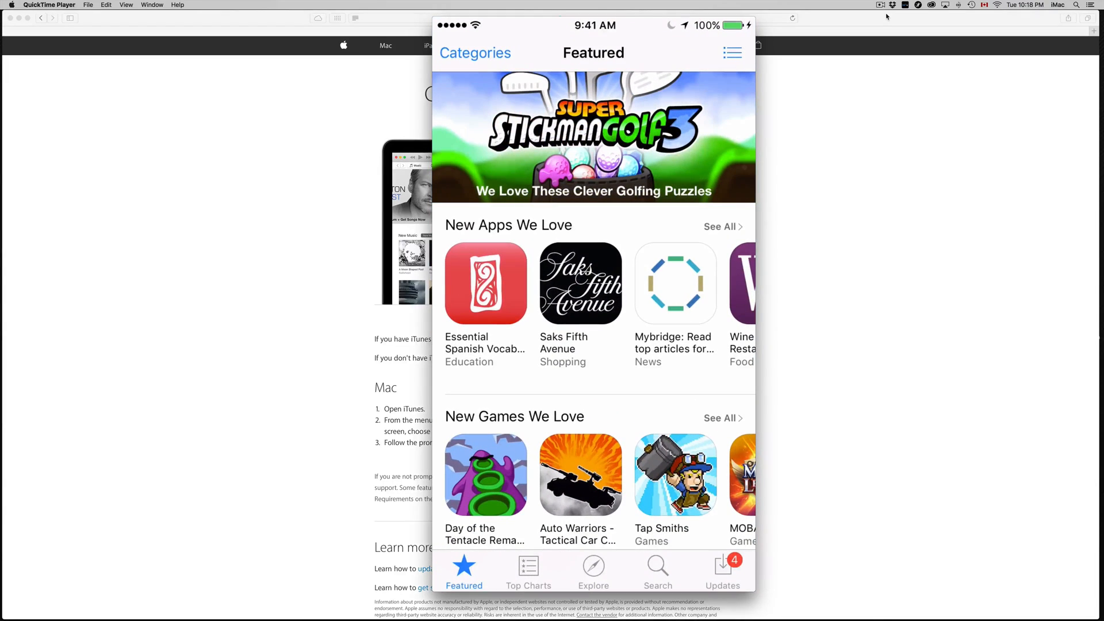
scroll("down", 3)
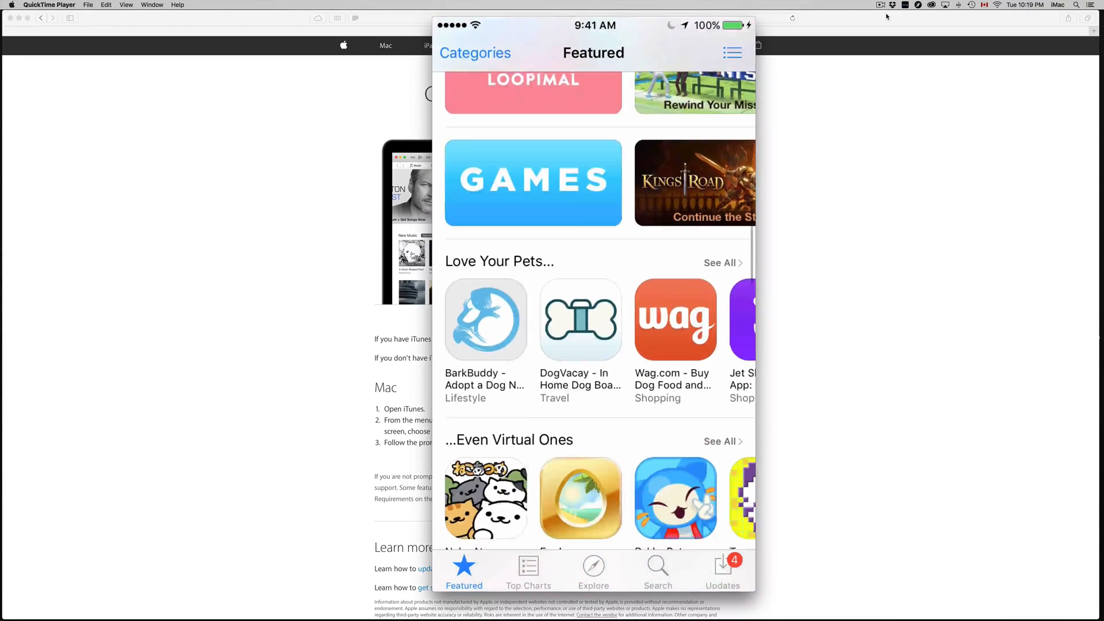
scroll("down", 3)
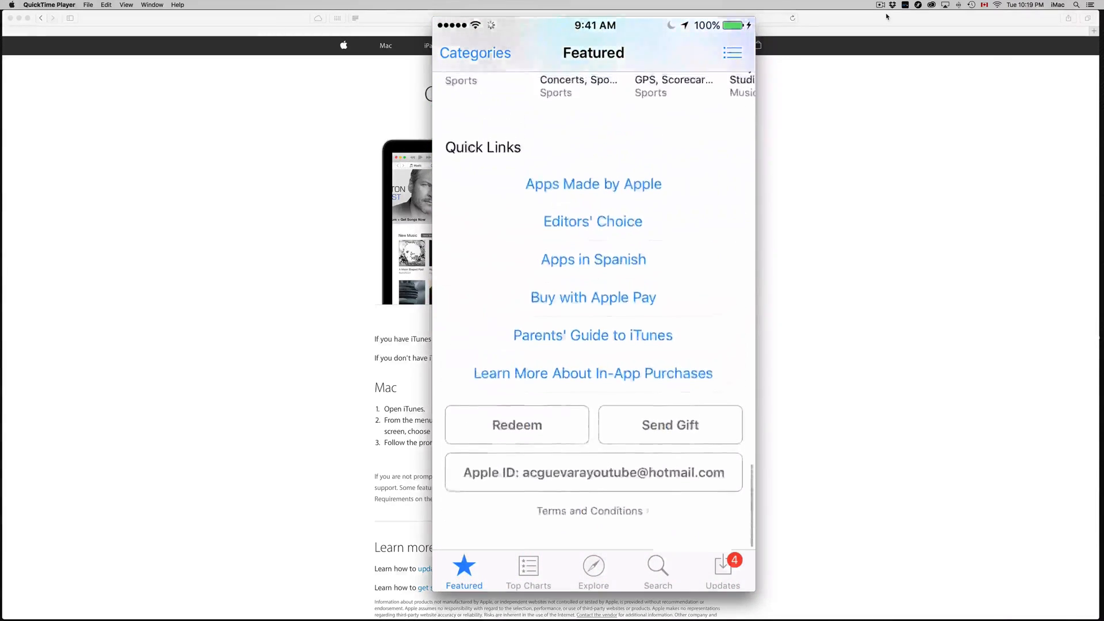
Sign the Apple ID out of the store, then start signing in again from the page bottom.
left_click(594, 473)
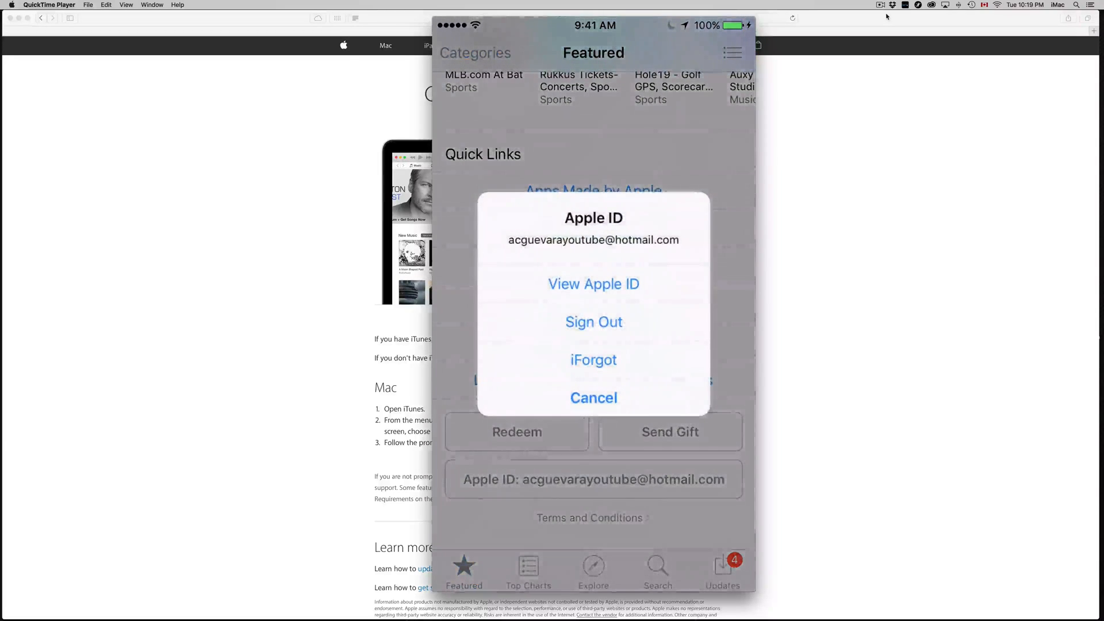
left_click(593, 398)
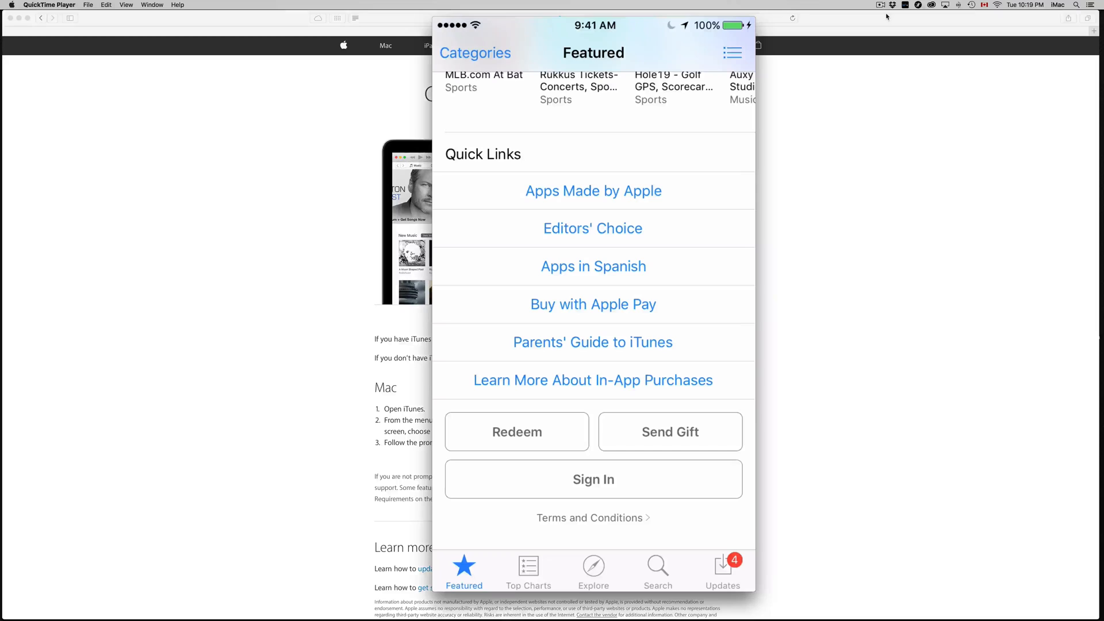
left_click(594, 478)
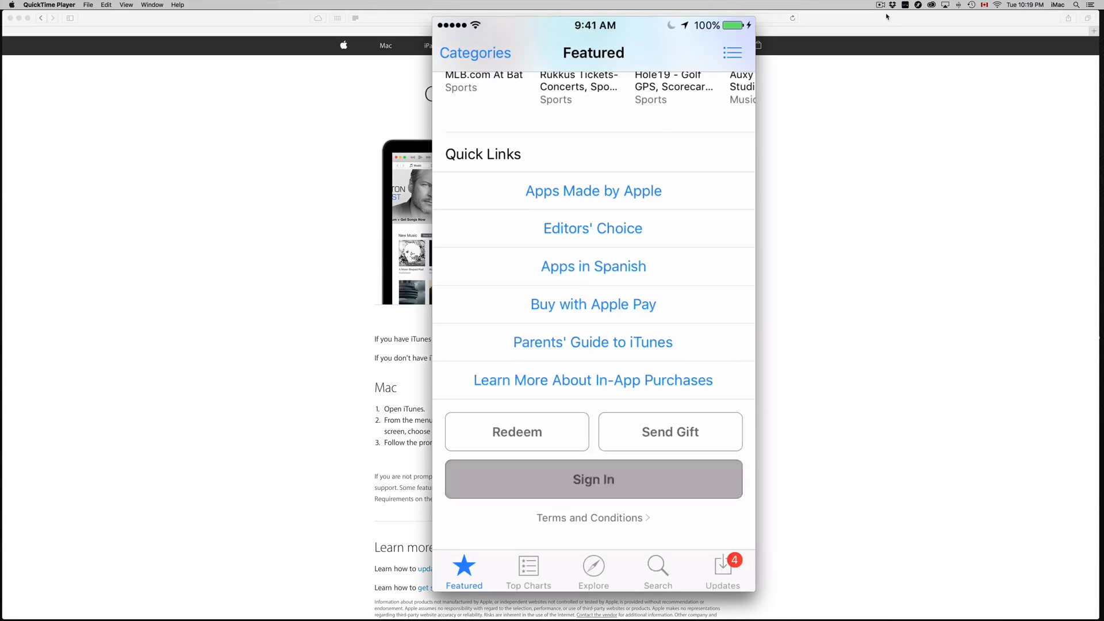
Bring up the sign-in choices: Use Existing Apple ID or Create New Apple ID.
left_click(594, 478)
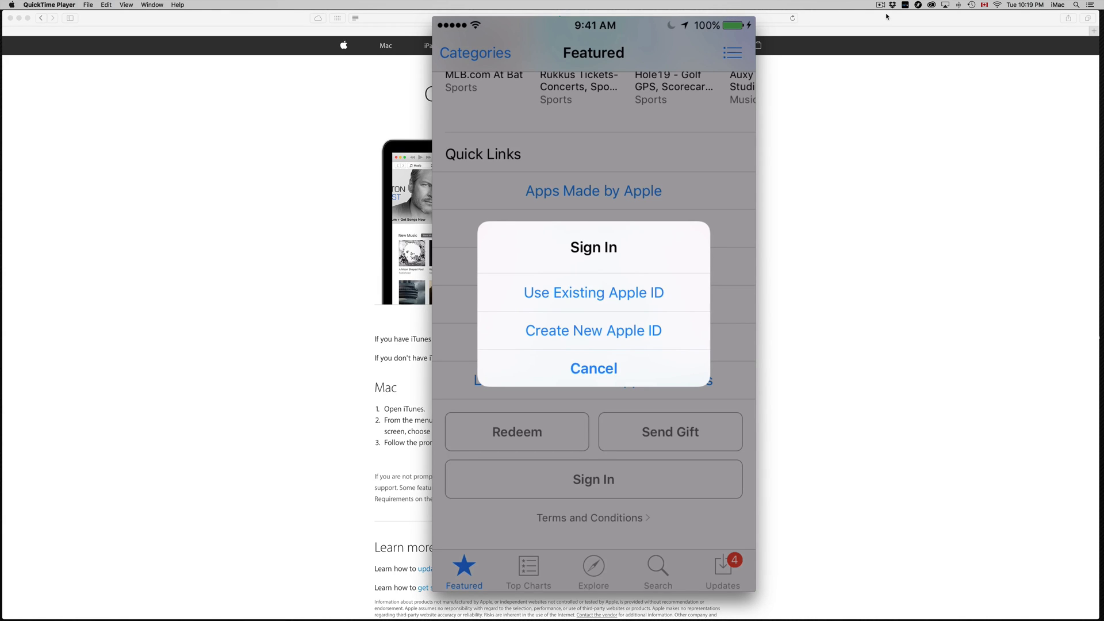
Choose Use Existing Apple ID, then cancel the Sign In to iTunes Store prompt.
left_click(593, 292)
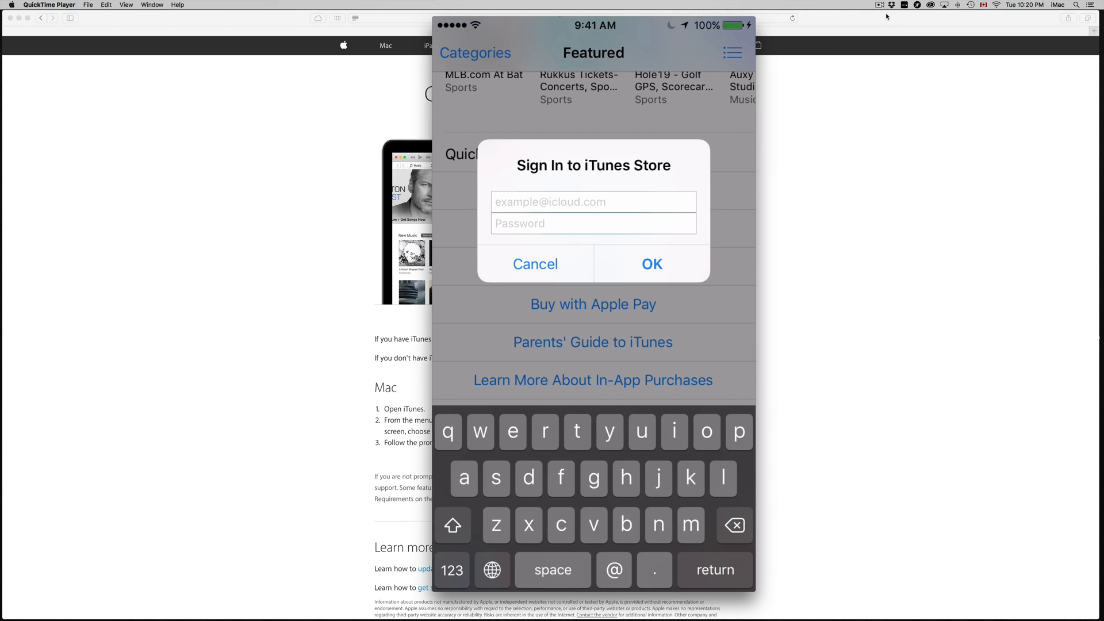
left_click(535, 264)
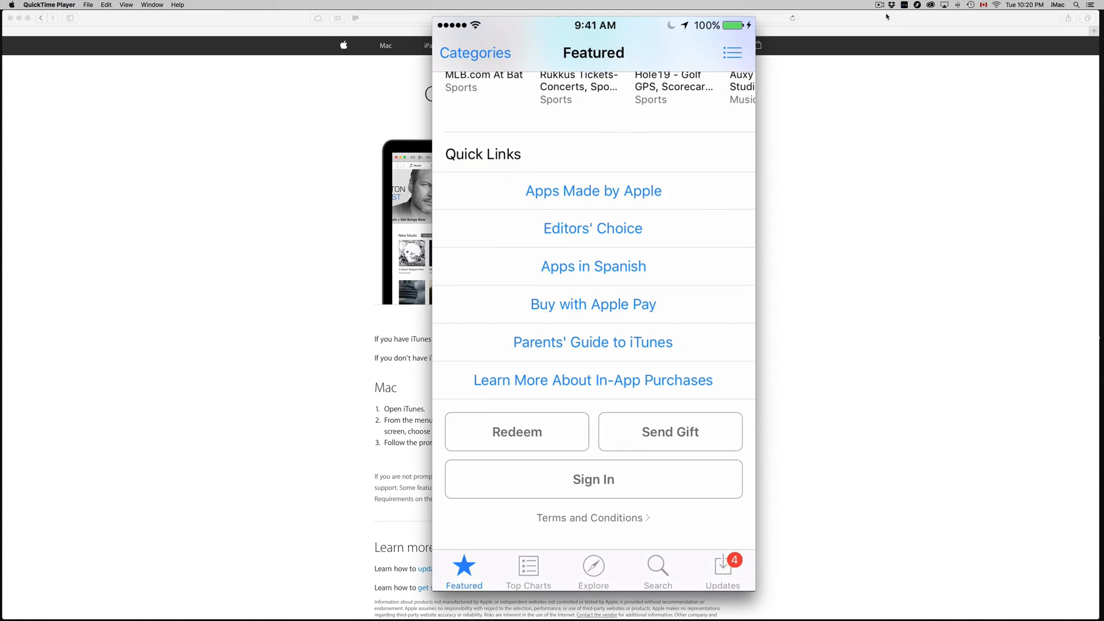